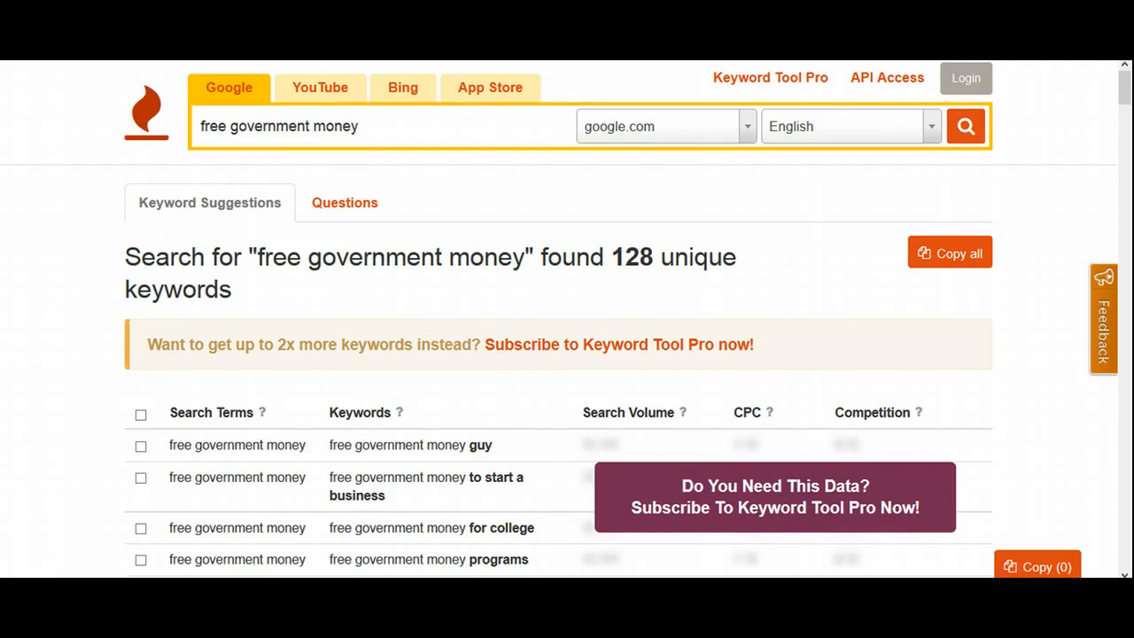
- Start a new blank post from the Dashboard's Posts menu
click(202, 126)
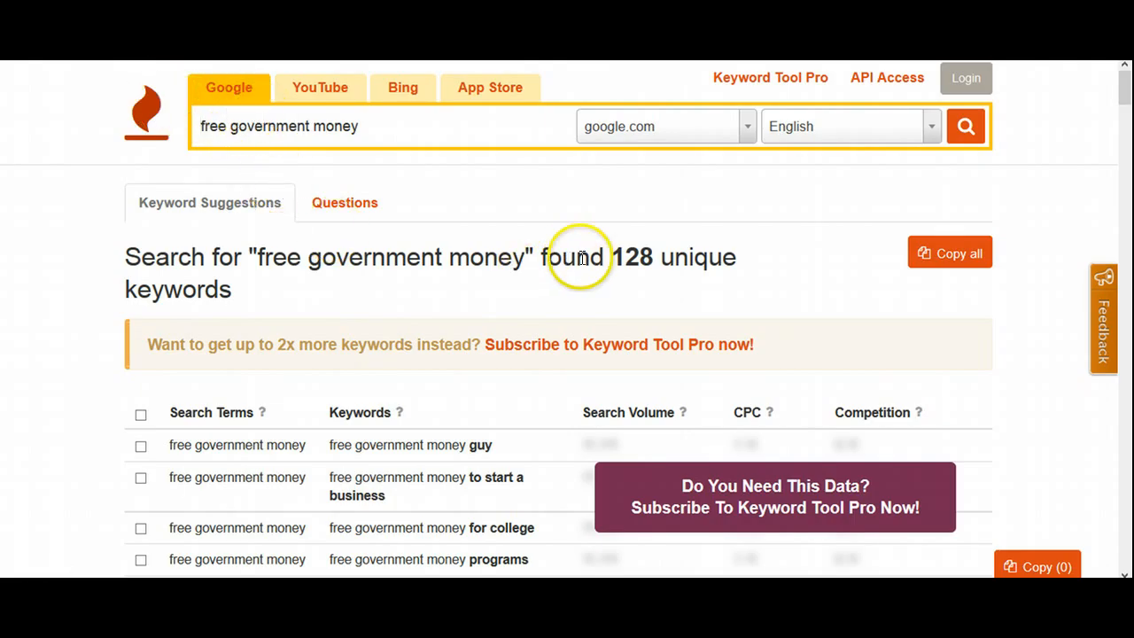
mouse_move(1124, 64)
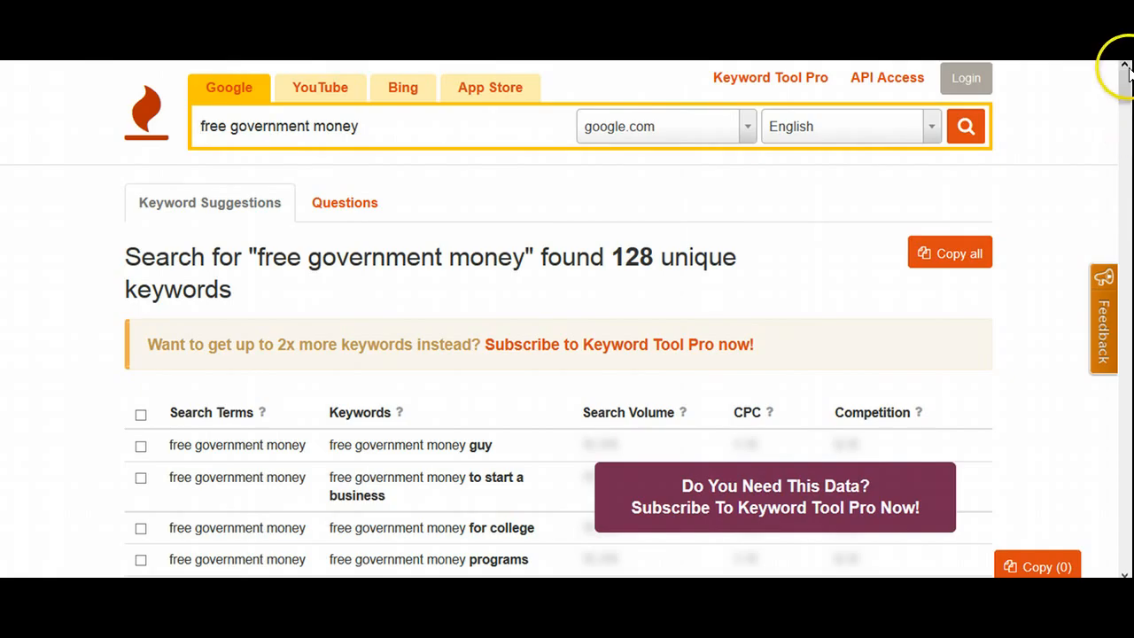
scroll(down, 3)
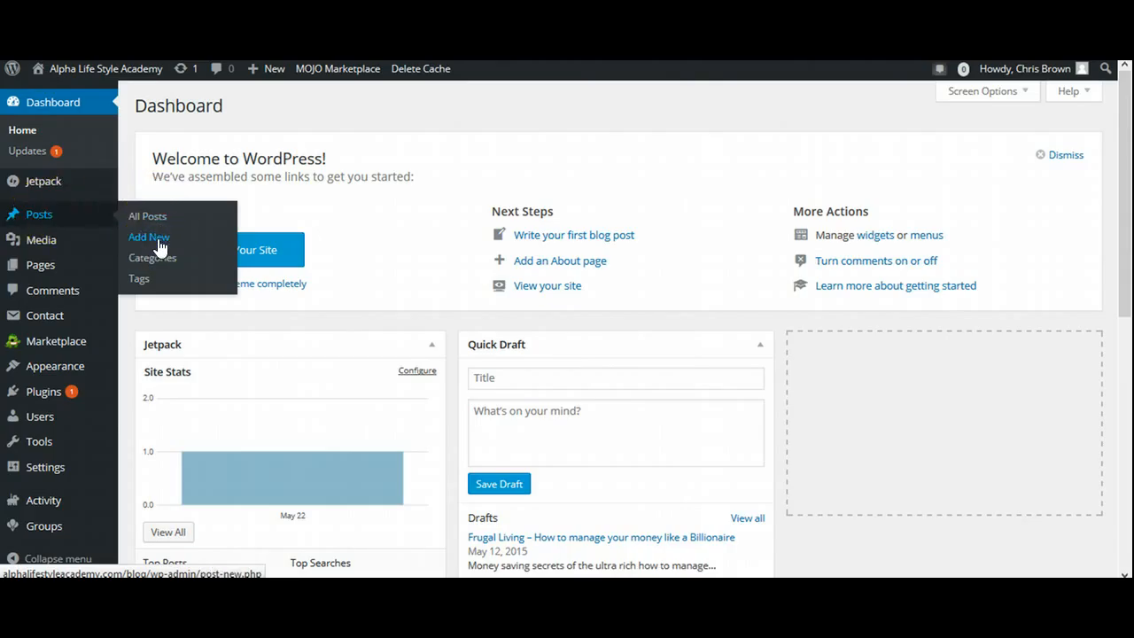
mouse_move(160, 247)
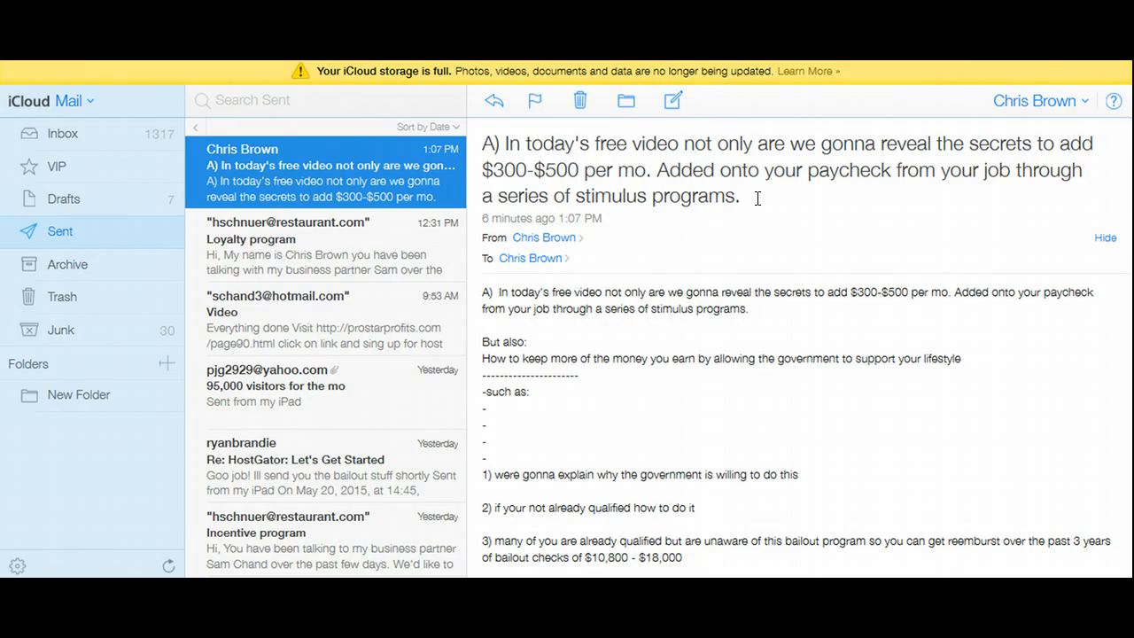
mouse_move(531, 99)
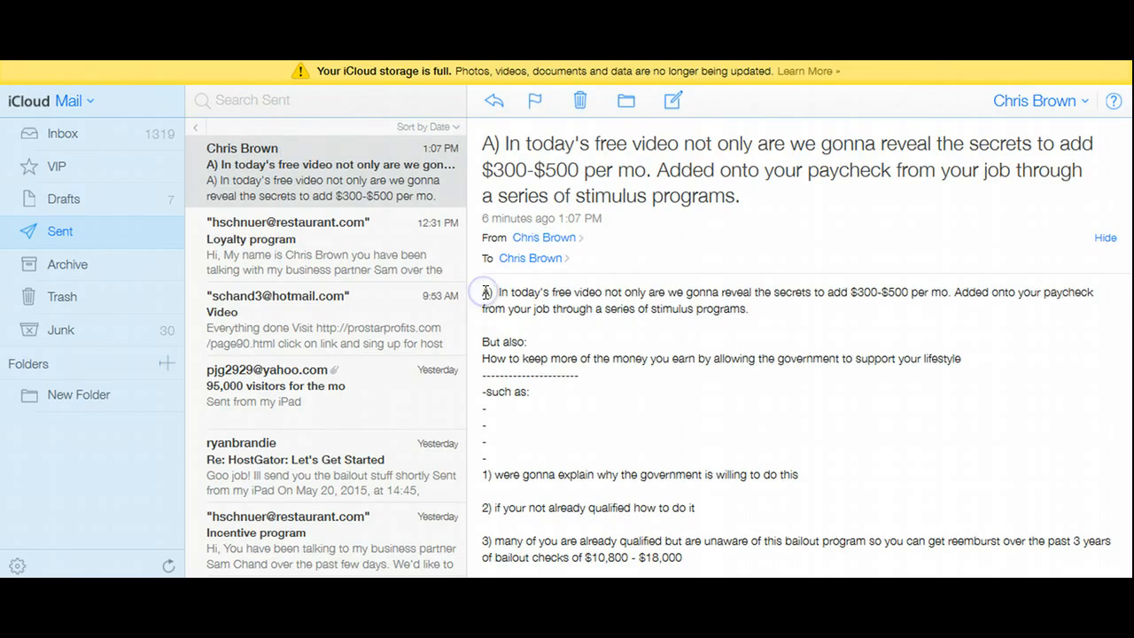
- Select the entire body of the stimulus programs email and copy it
drag(483, 291, 847, 429)
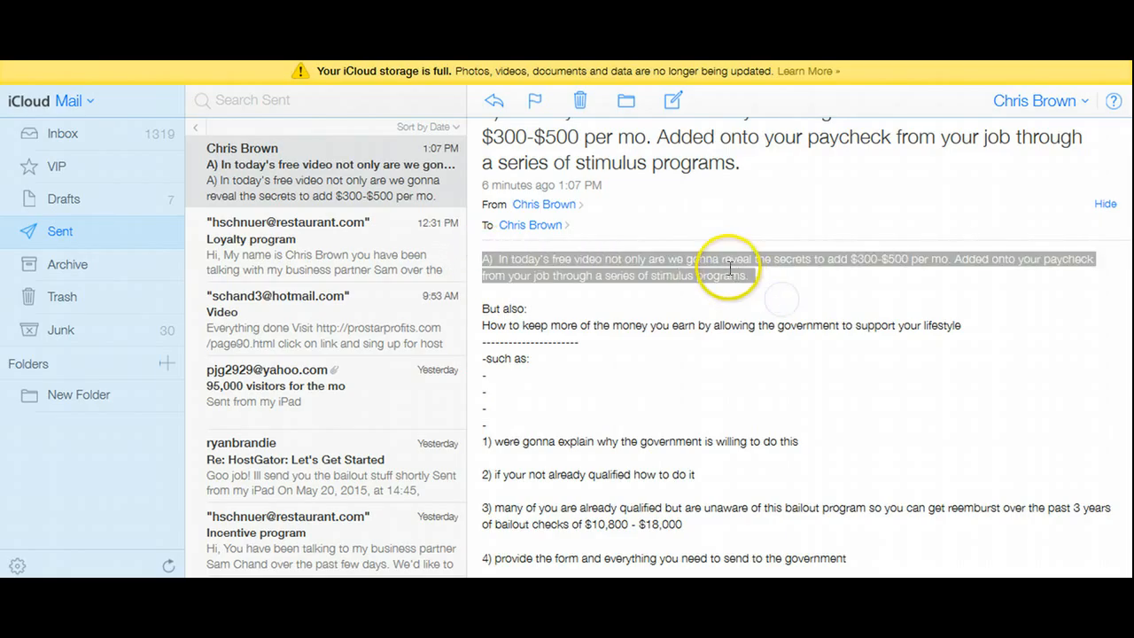
right_click(727, 266)
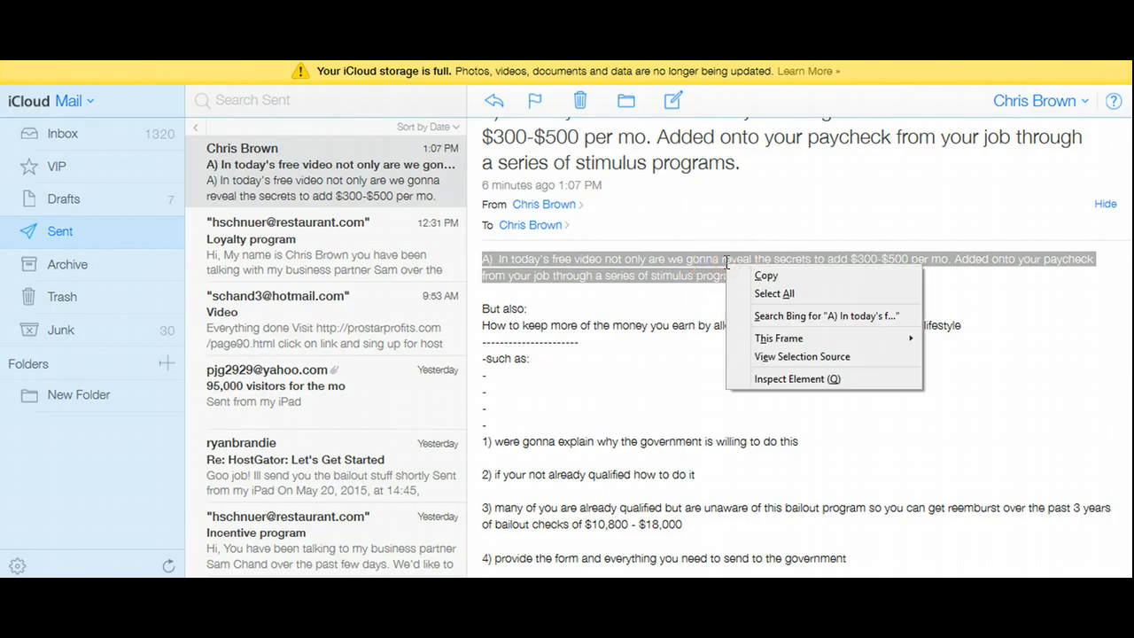
mouse_move(624, 274)
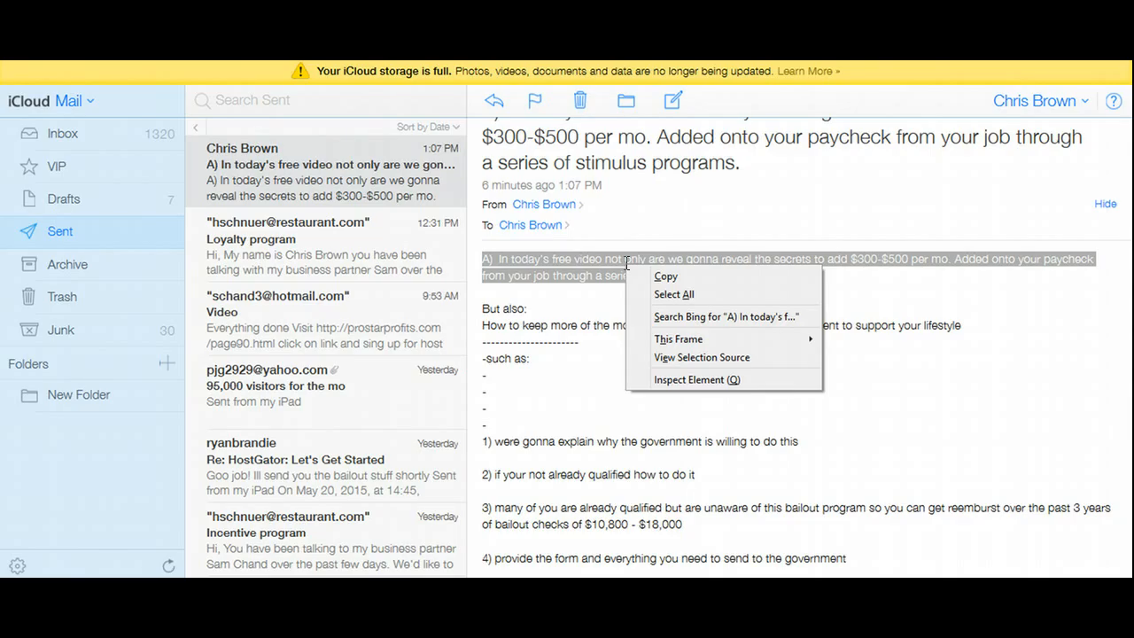
click(673, 294)
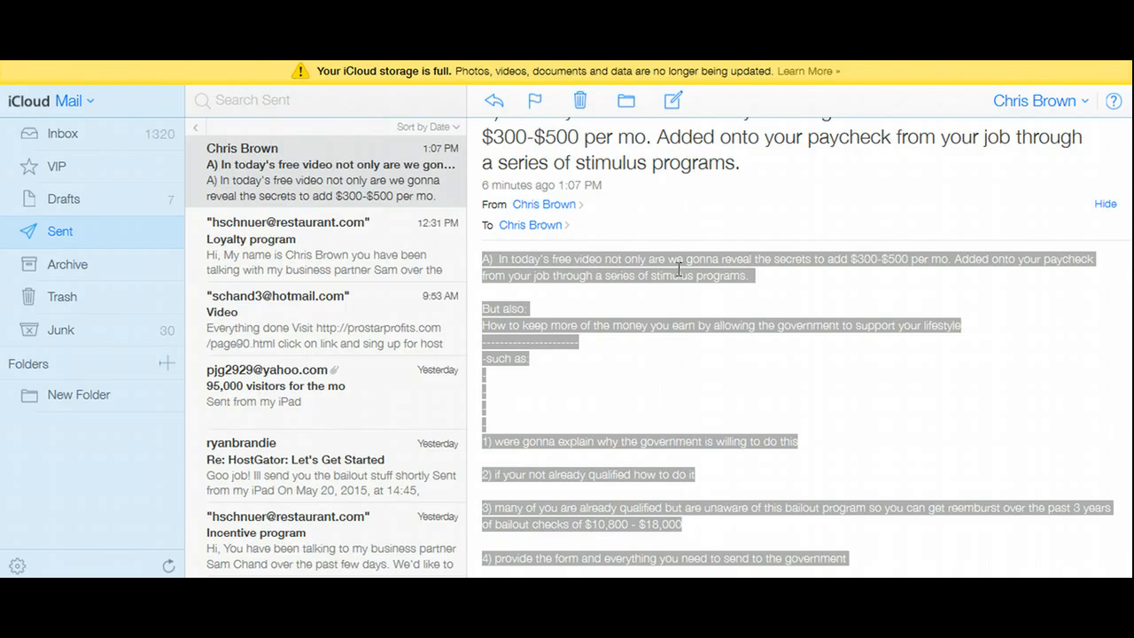
right_click(694, 271)
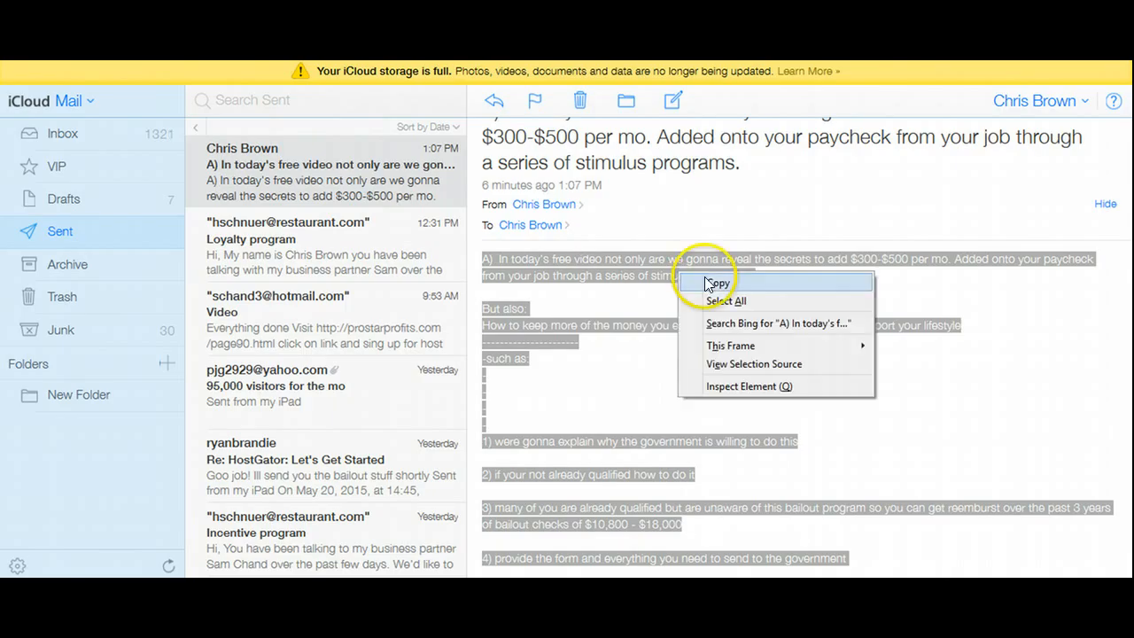
click(727, 284)
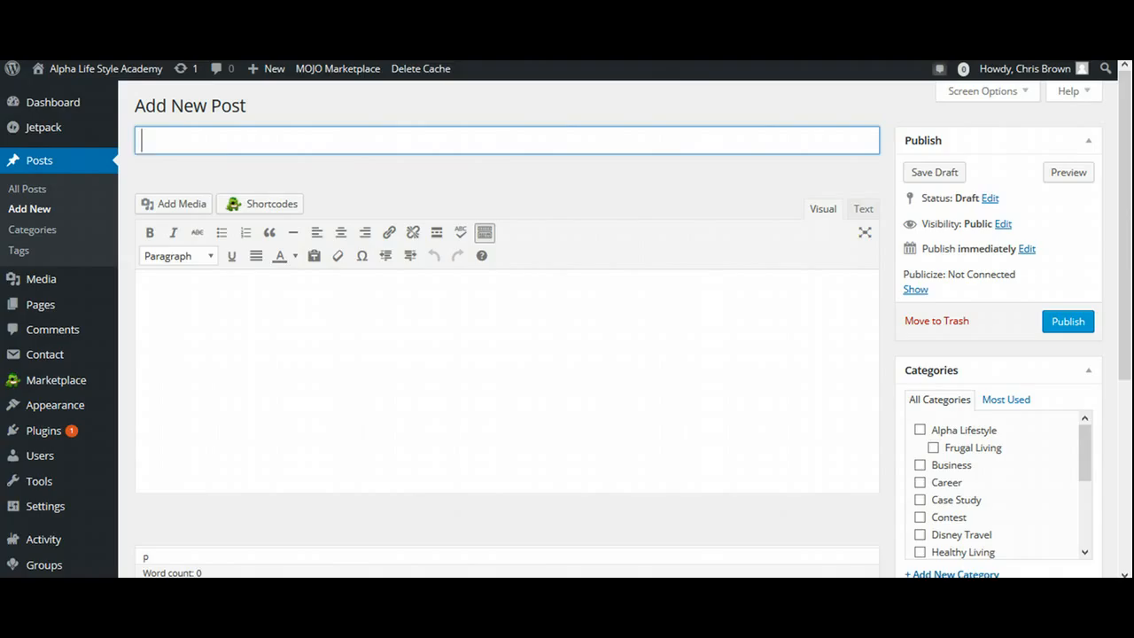
- Place the cursor in the post body ready to paste the email text
click(200, 284)
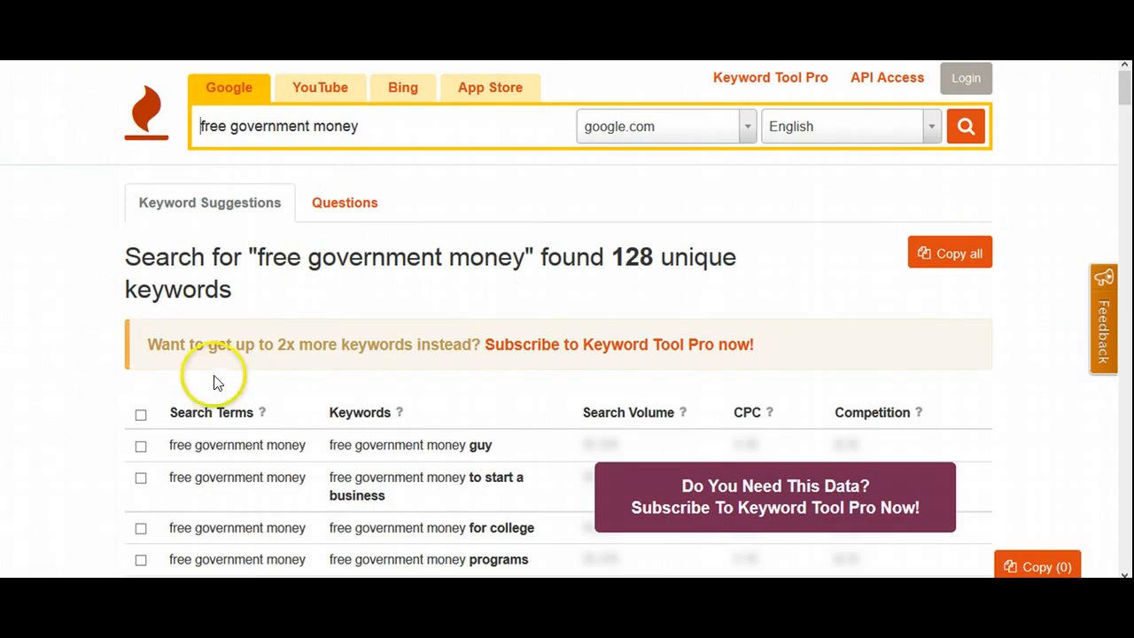
mouse_move(399, 503)
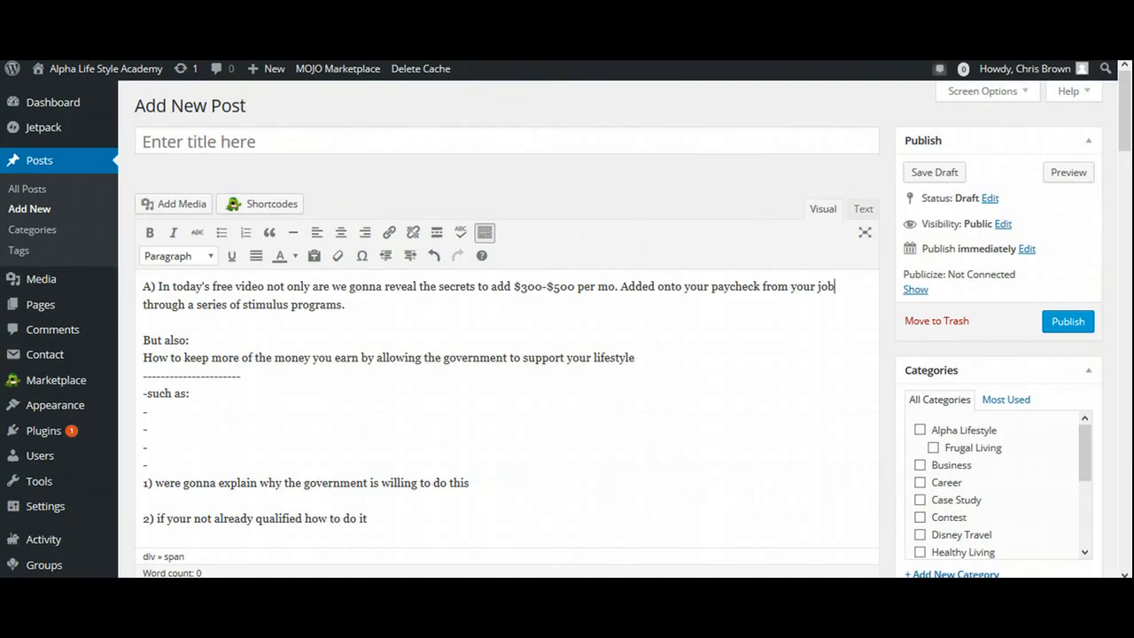
- Enter the title 'free government money to start a home based business'
click(393, 142)
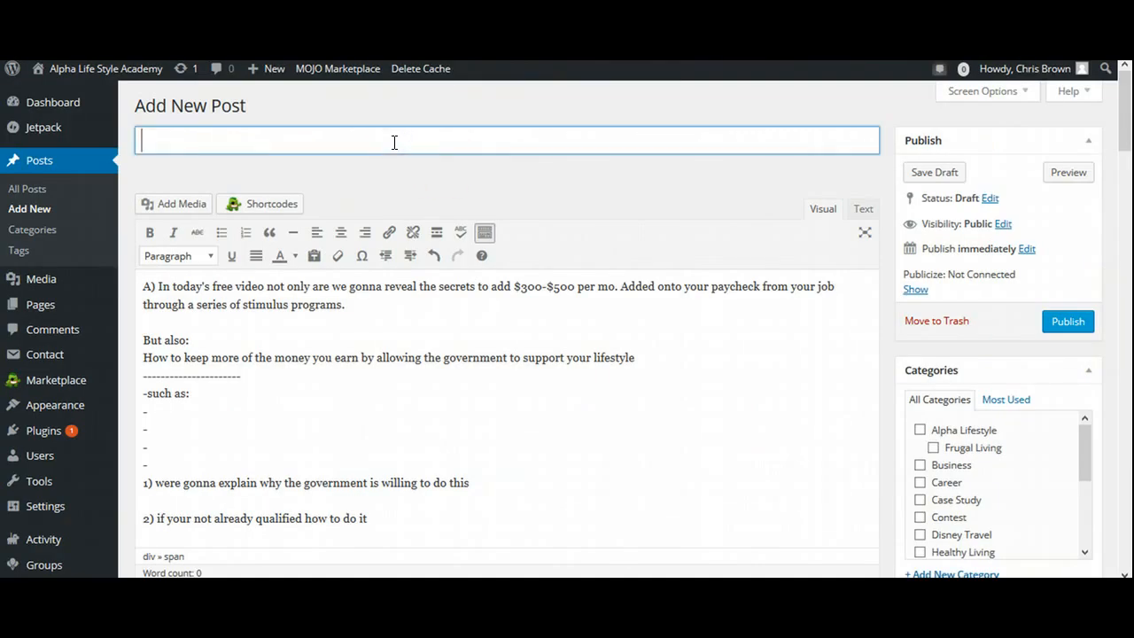
text(free government money to start a business)
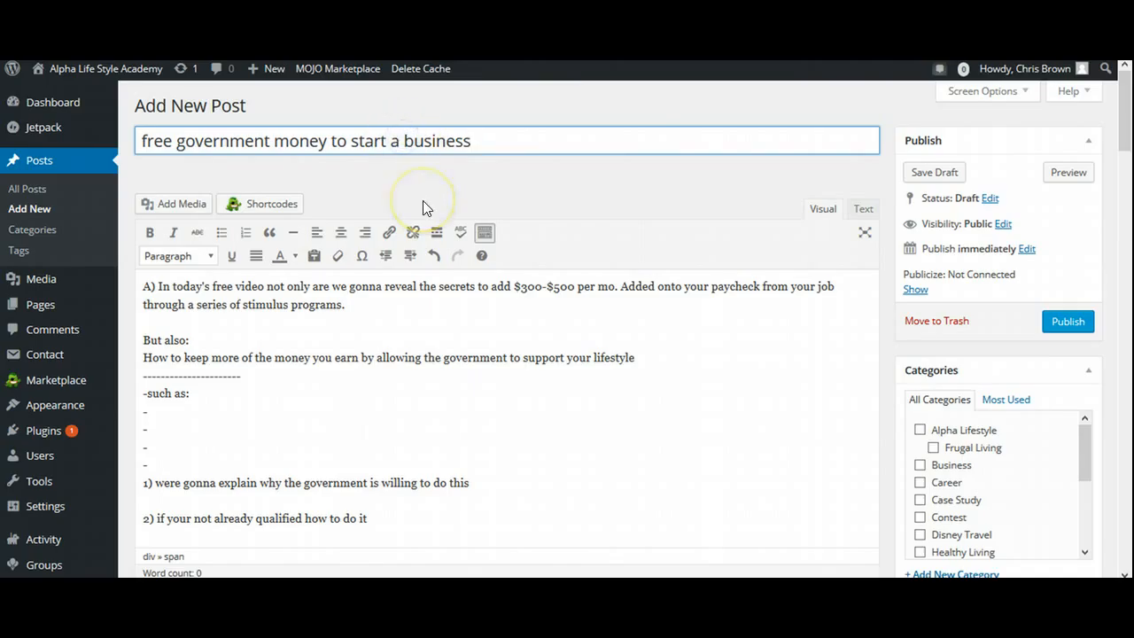
text(home)
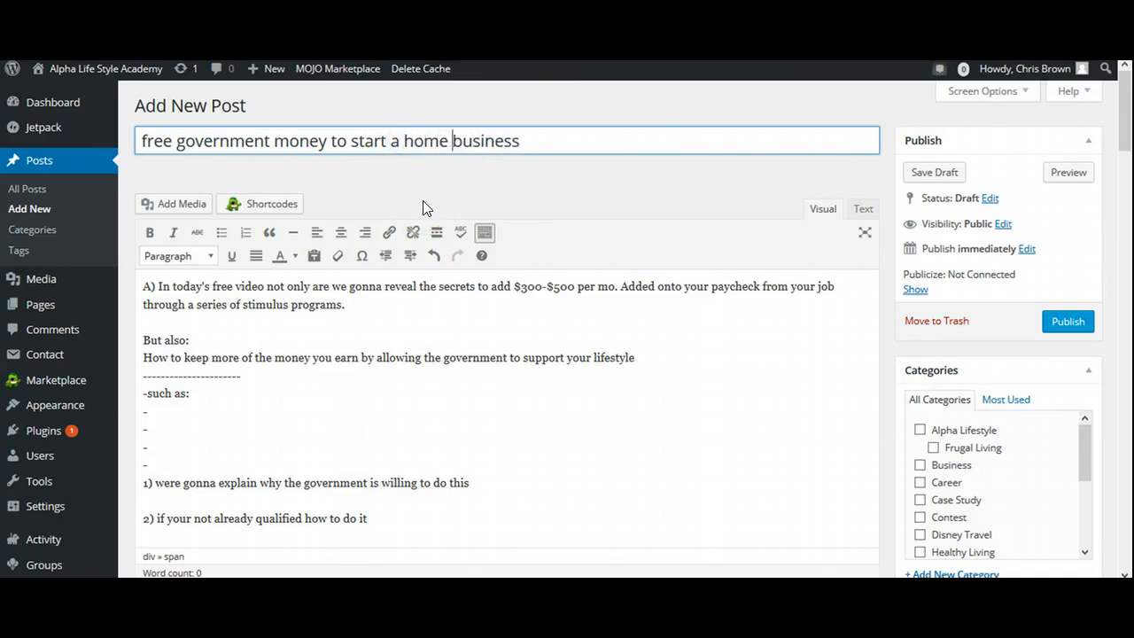
text(based b)
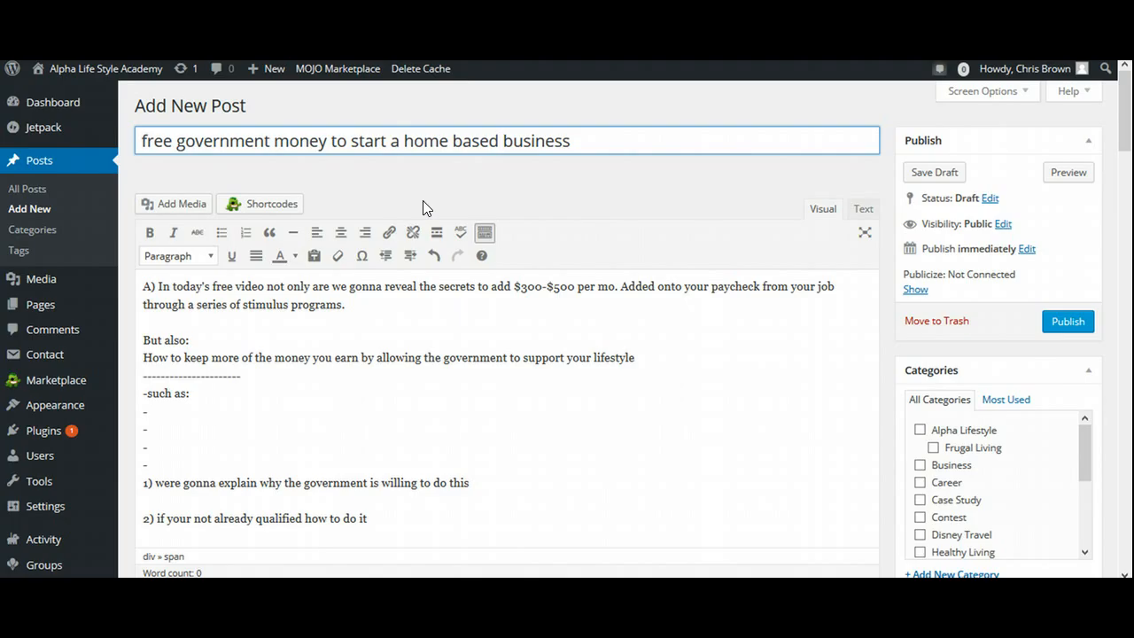
click(504, 142)
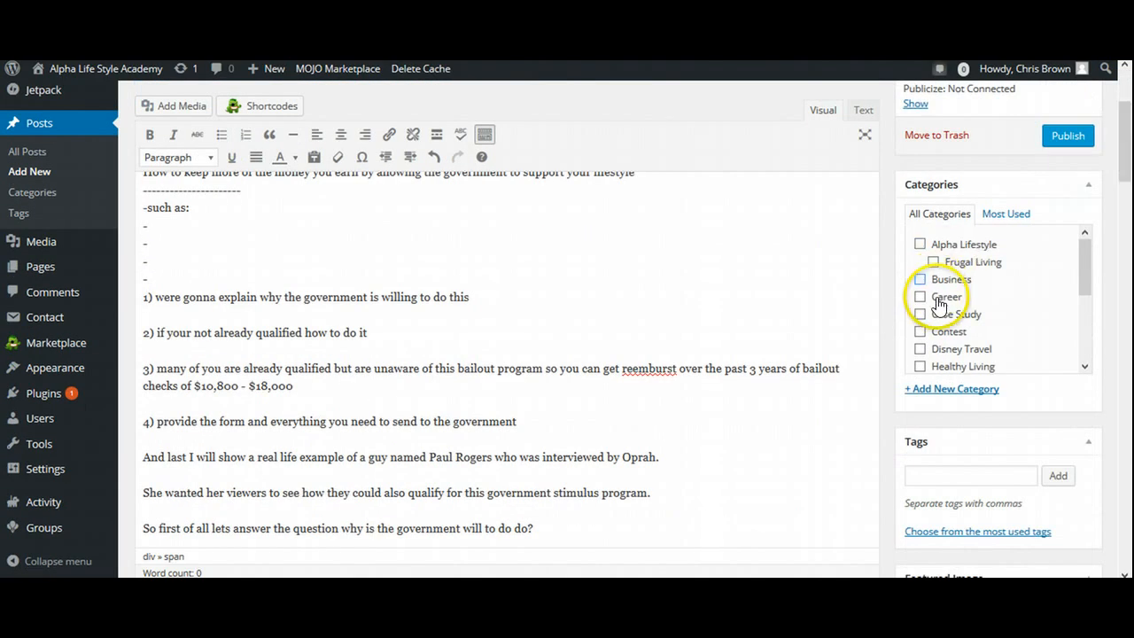
mouse_move(975, 319)
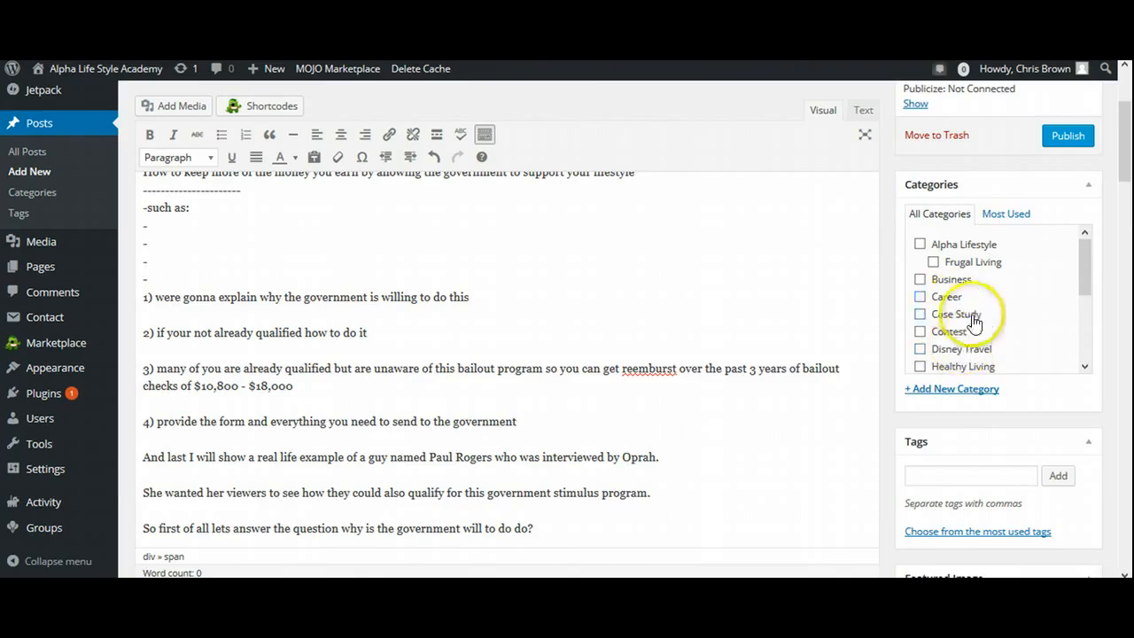
mouse_move(967, 397)
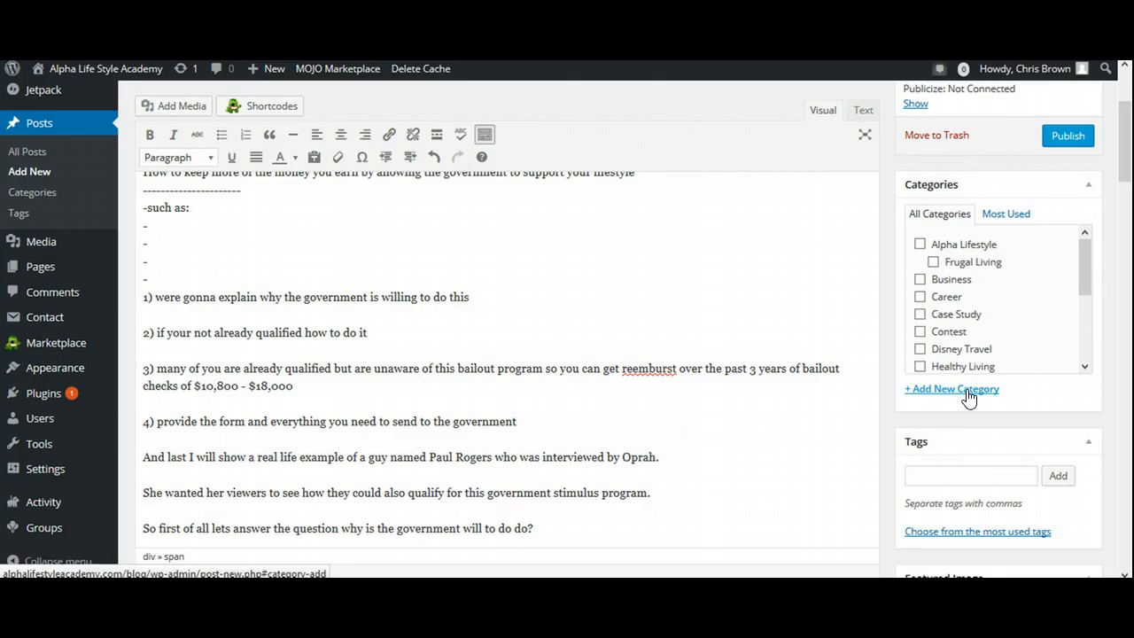
- Add a new category named DIY
click(951, 390)
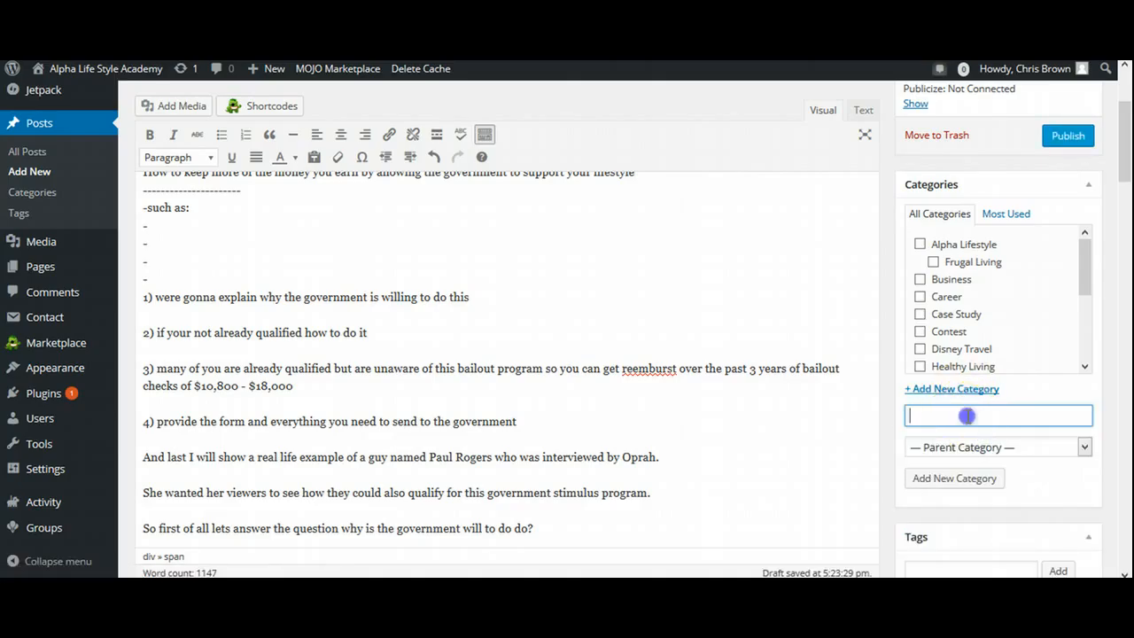
text(Be)
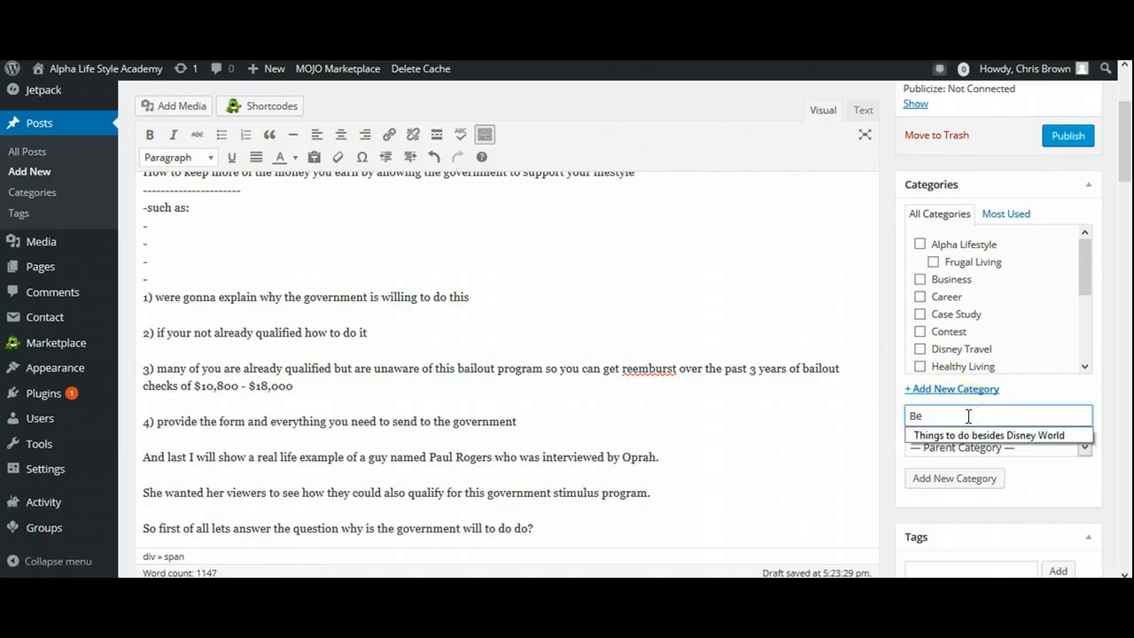
text(D)
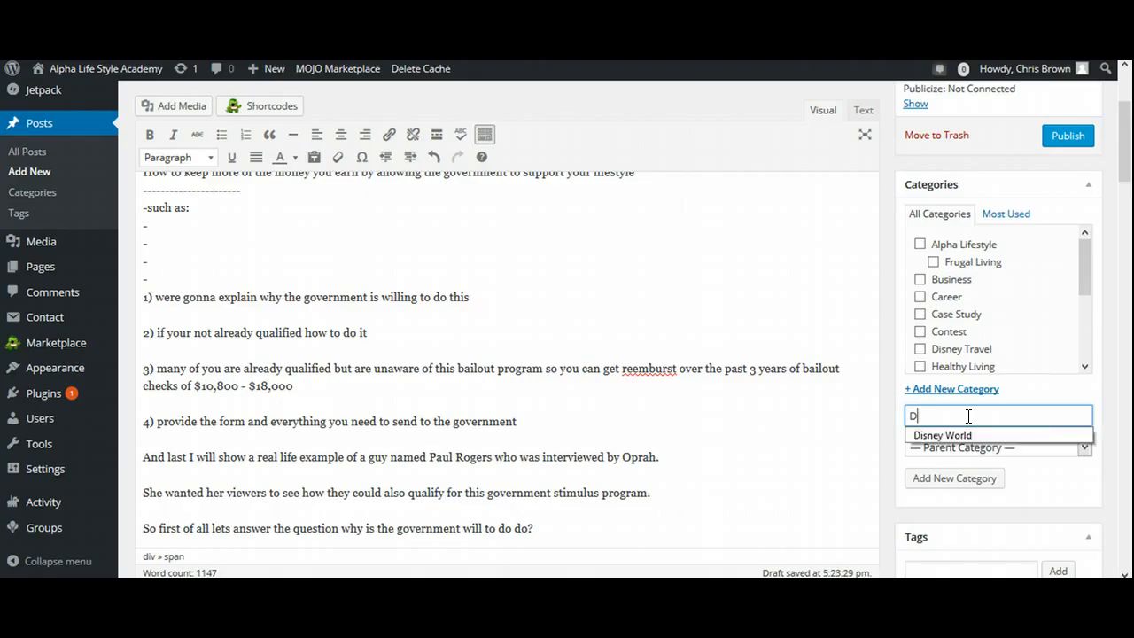
text(IY)
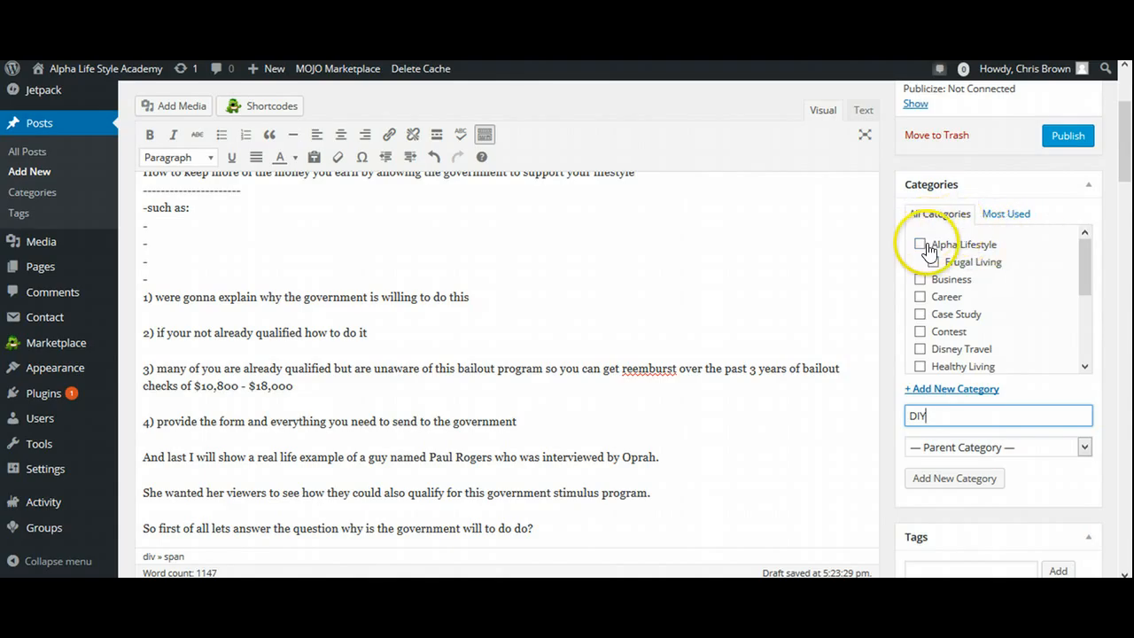
- Tick the Alpha Lifestyle, Frugal Living and Career category checkboxes
click(922, 245)
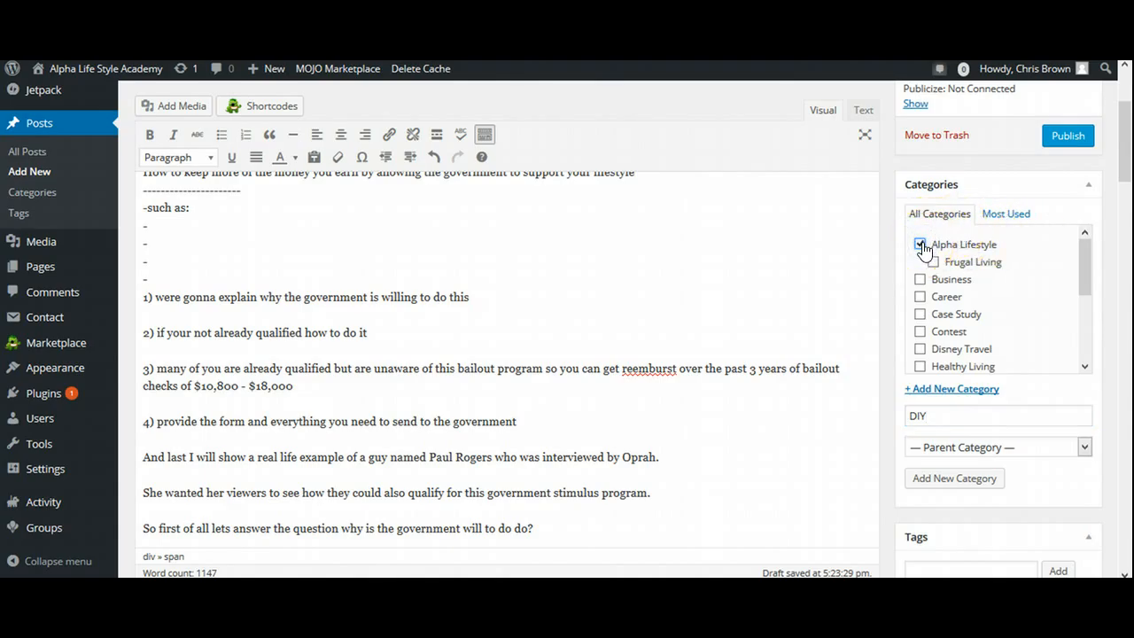
click(919, 245)
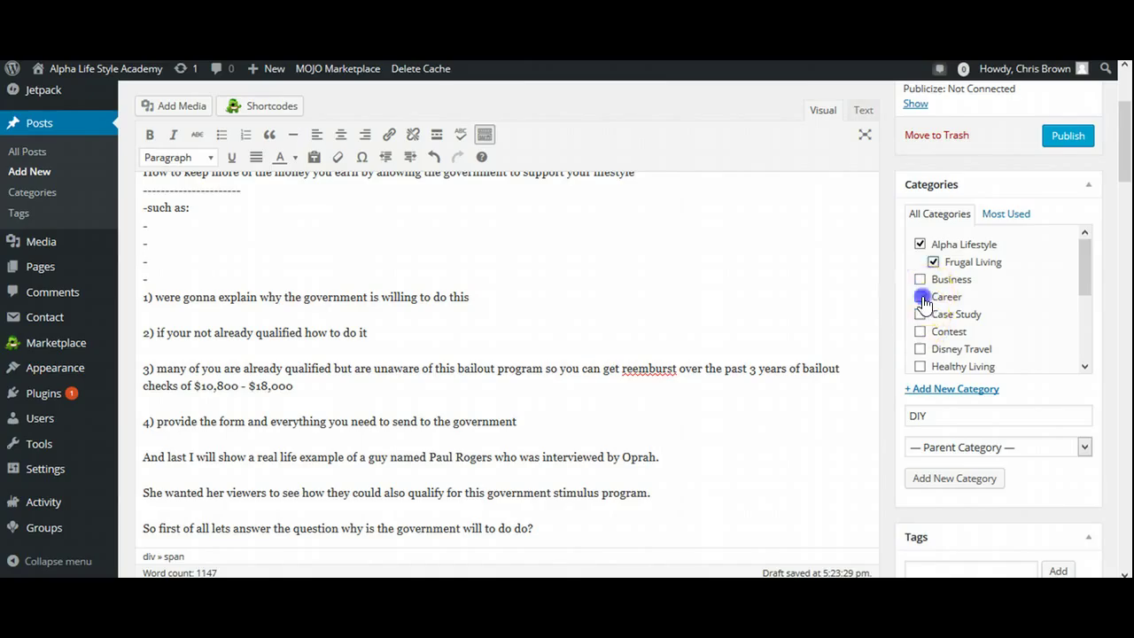
click(920, 280)
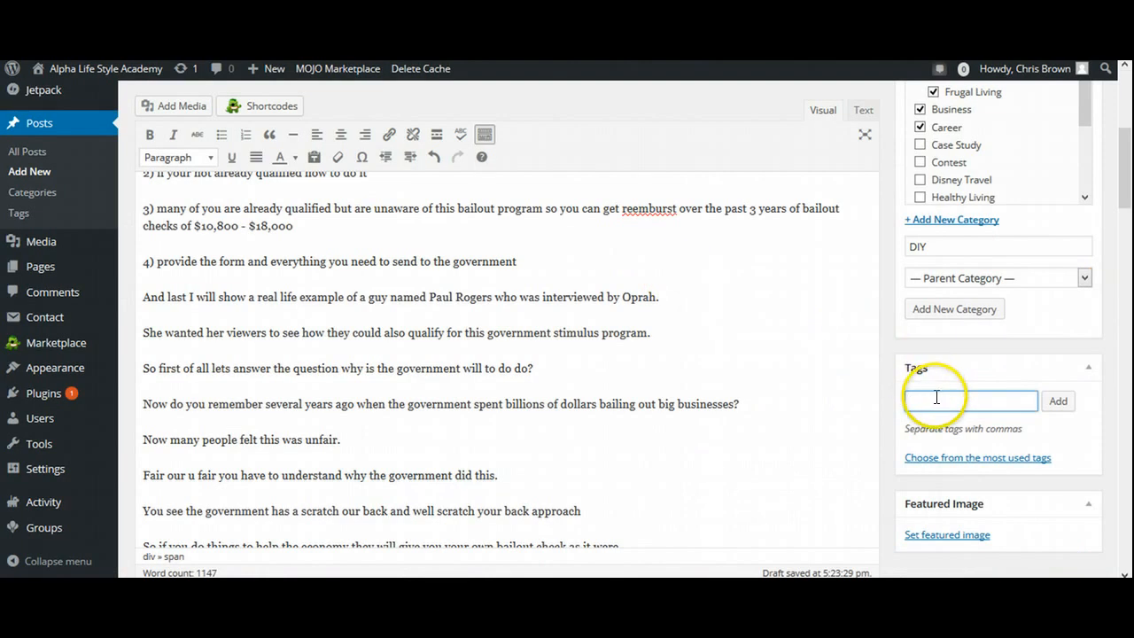
- Add the tags free money, bailout and government stimulus
text(free e)
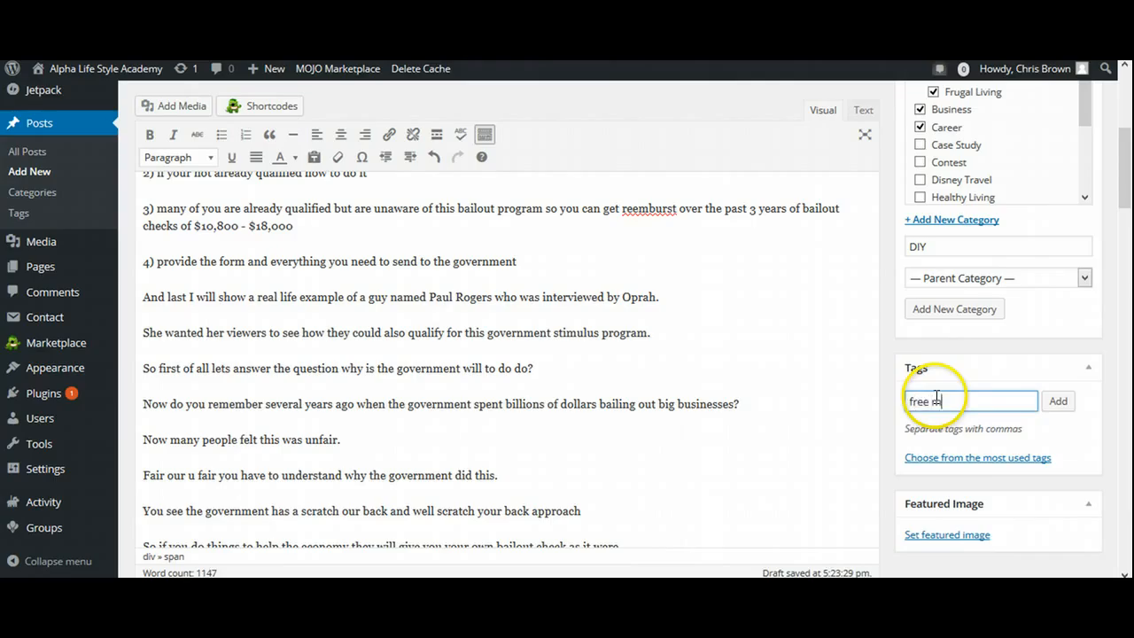
text(oney)
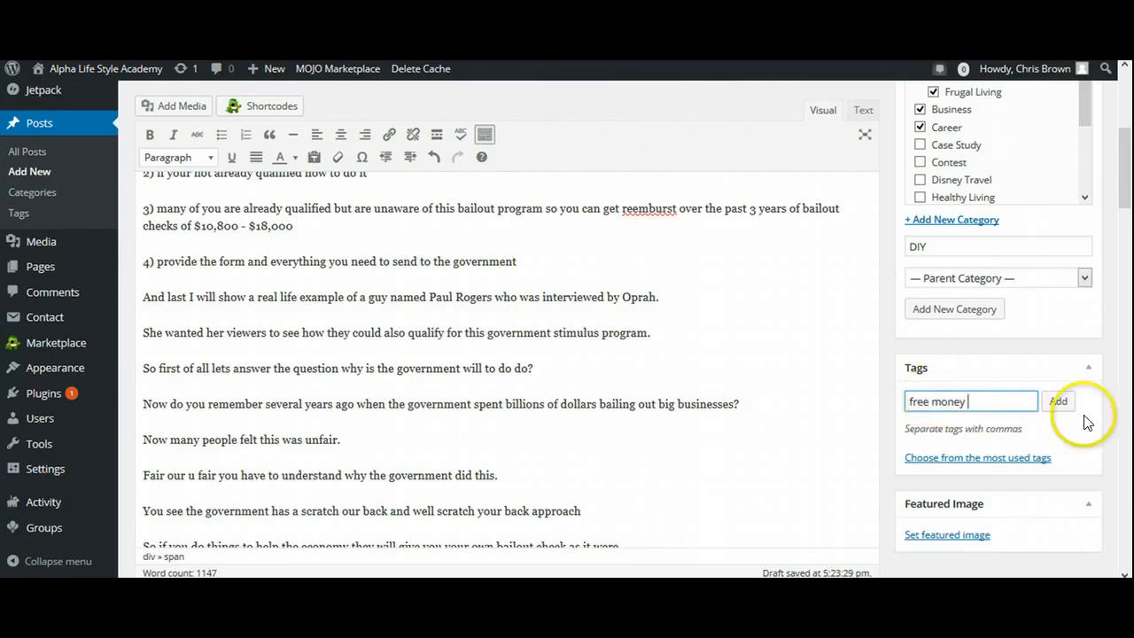
click(1058, 400)
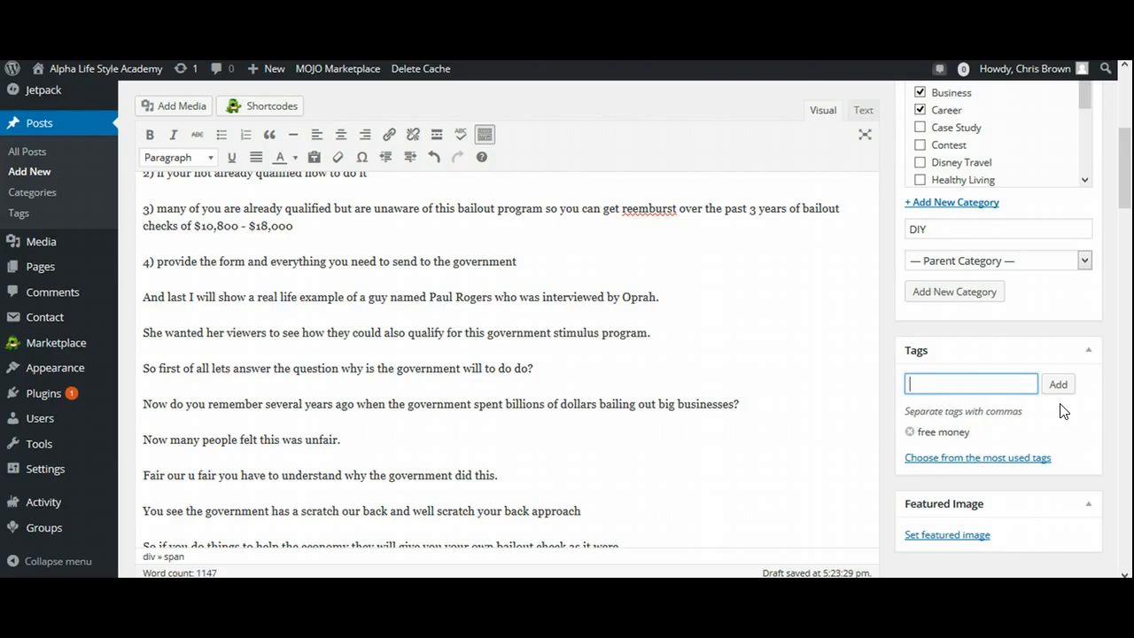
text(bailo)
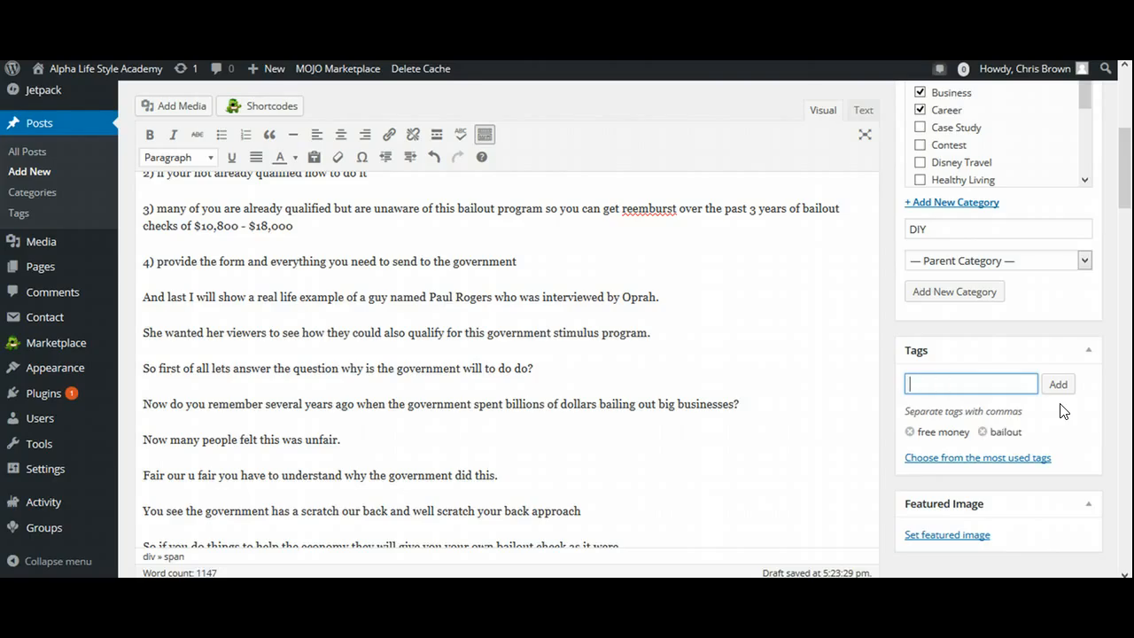
text(government stimul)
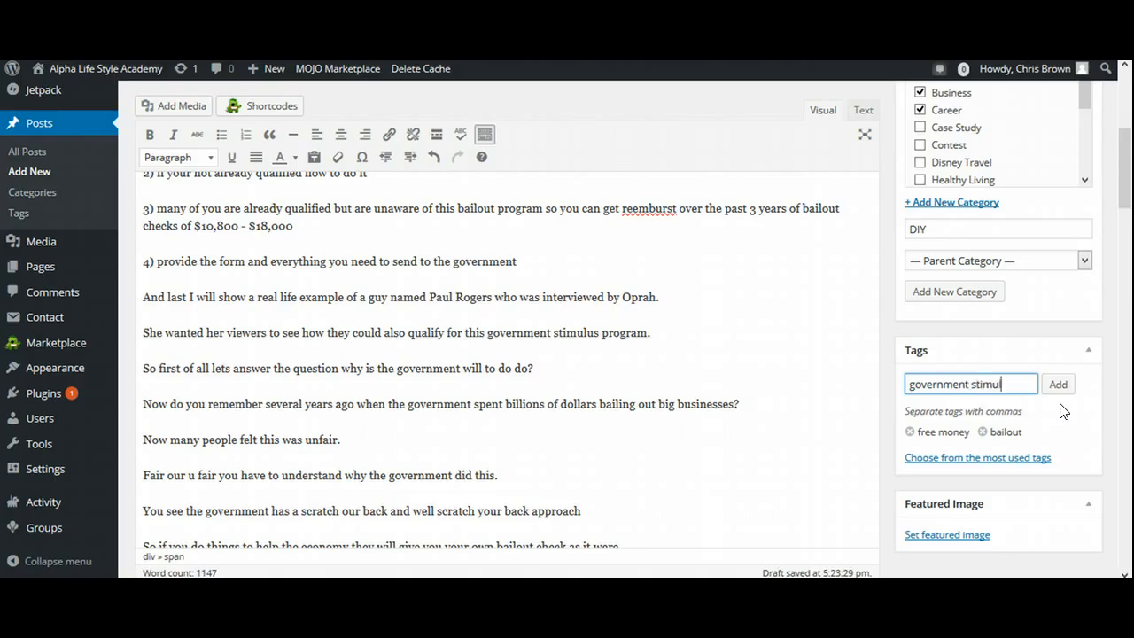
click(1058, 383)
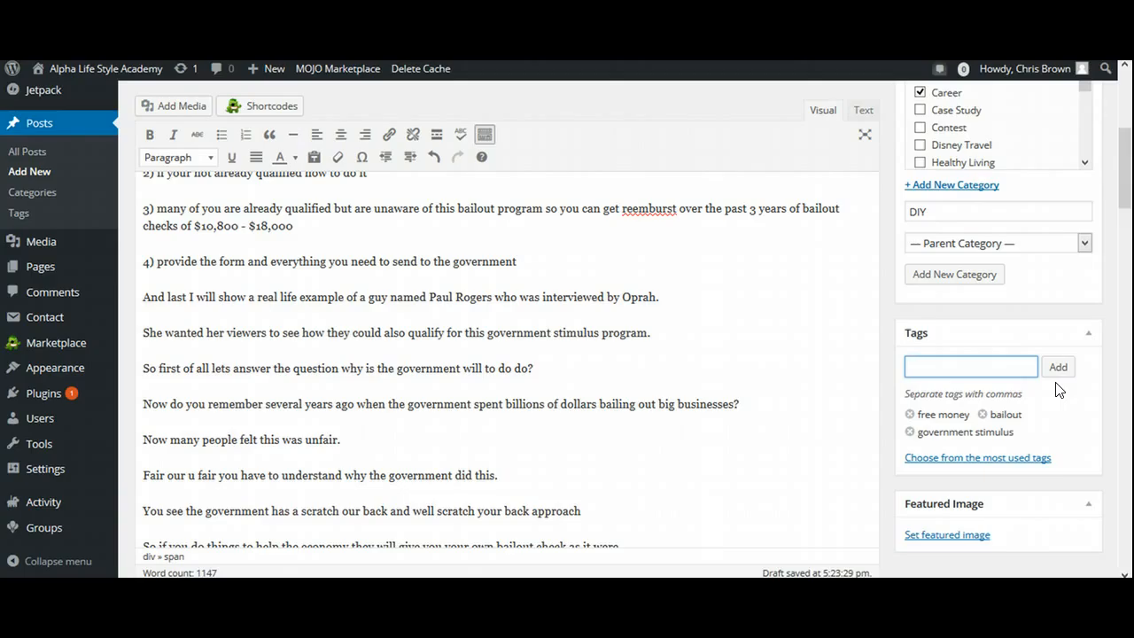
scroll(down, 3)
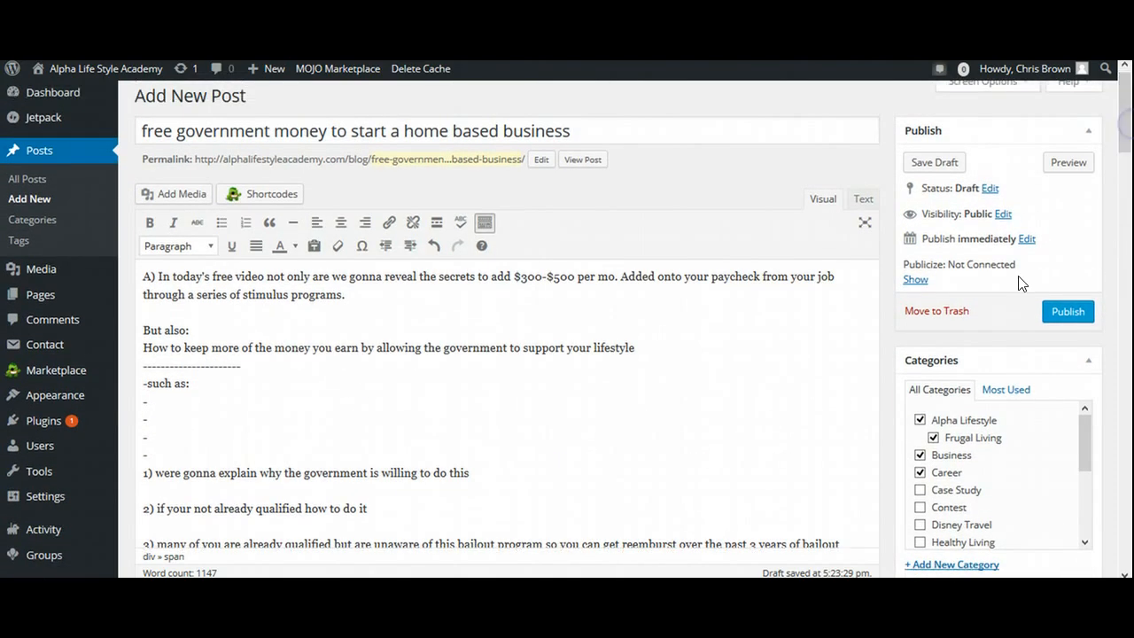
mouse_move(1070, 323)
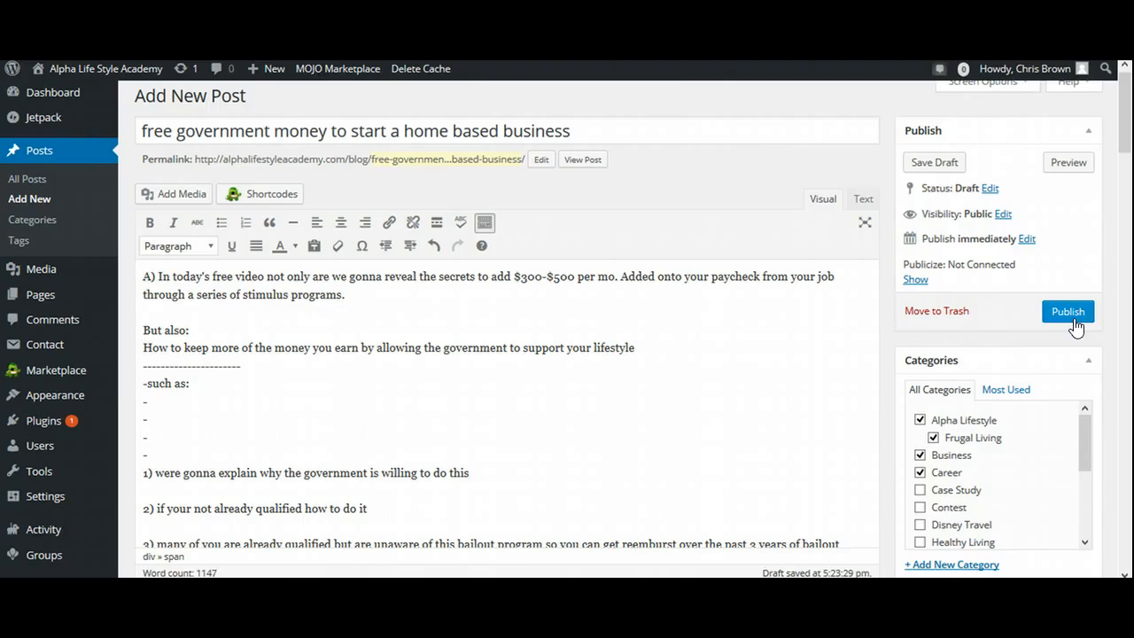
- Publish the post so it goes live with Published status
click(1066, 312)
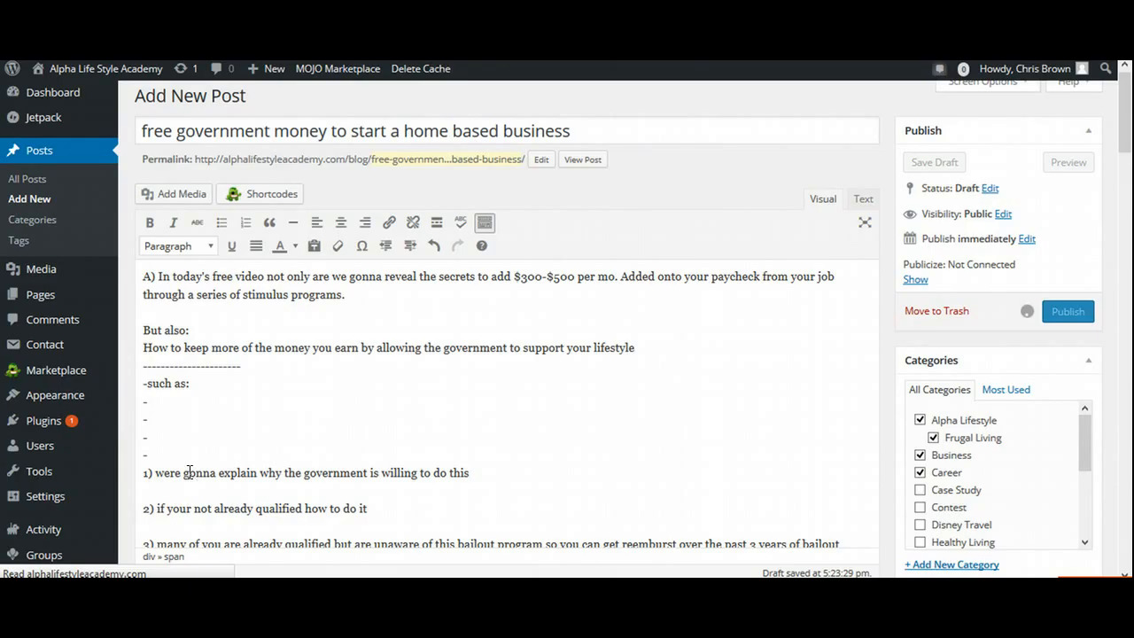
click(1067, 312)
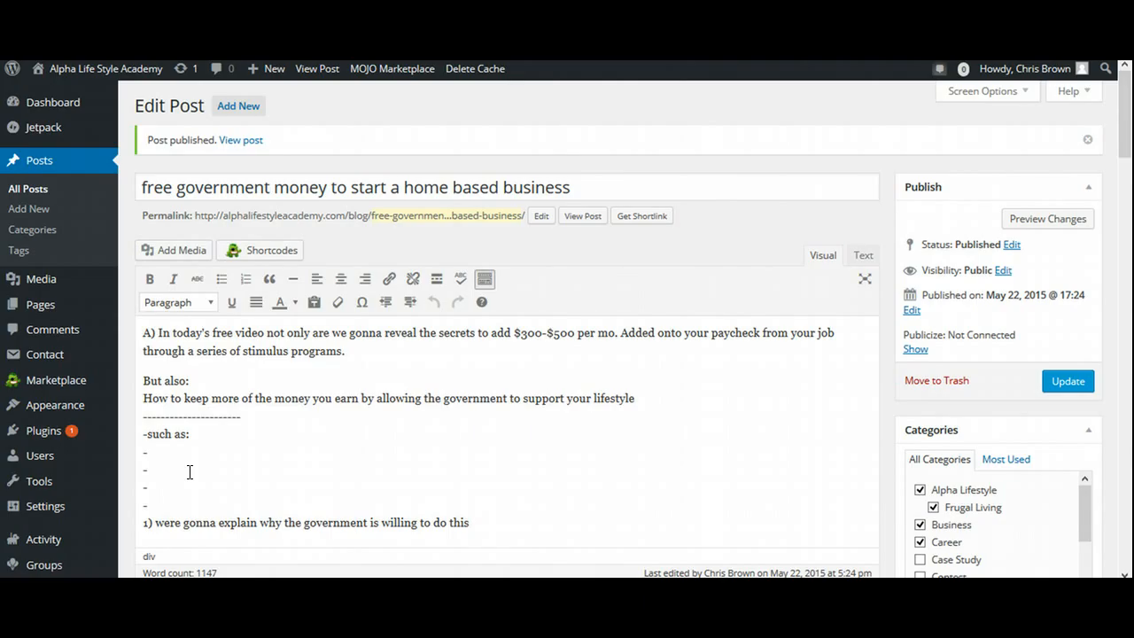
mouse_move(695, 358)
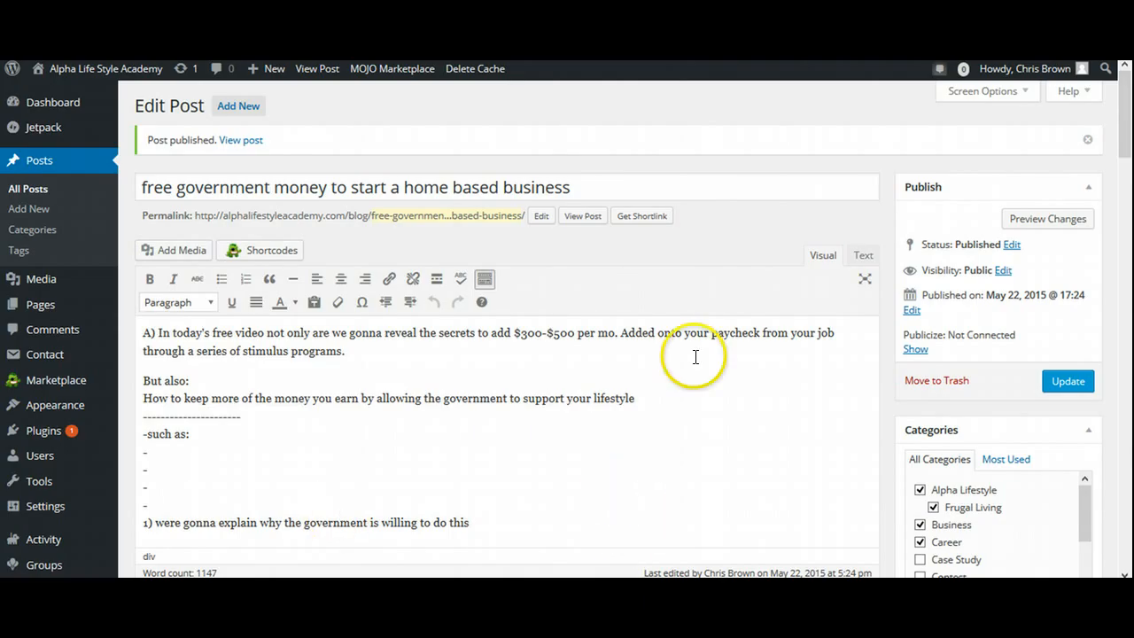